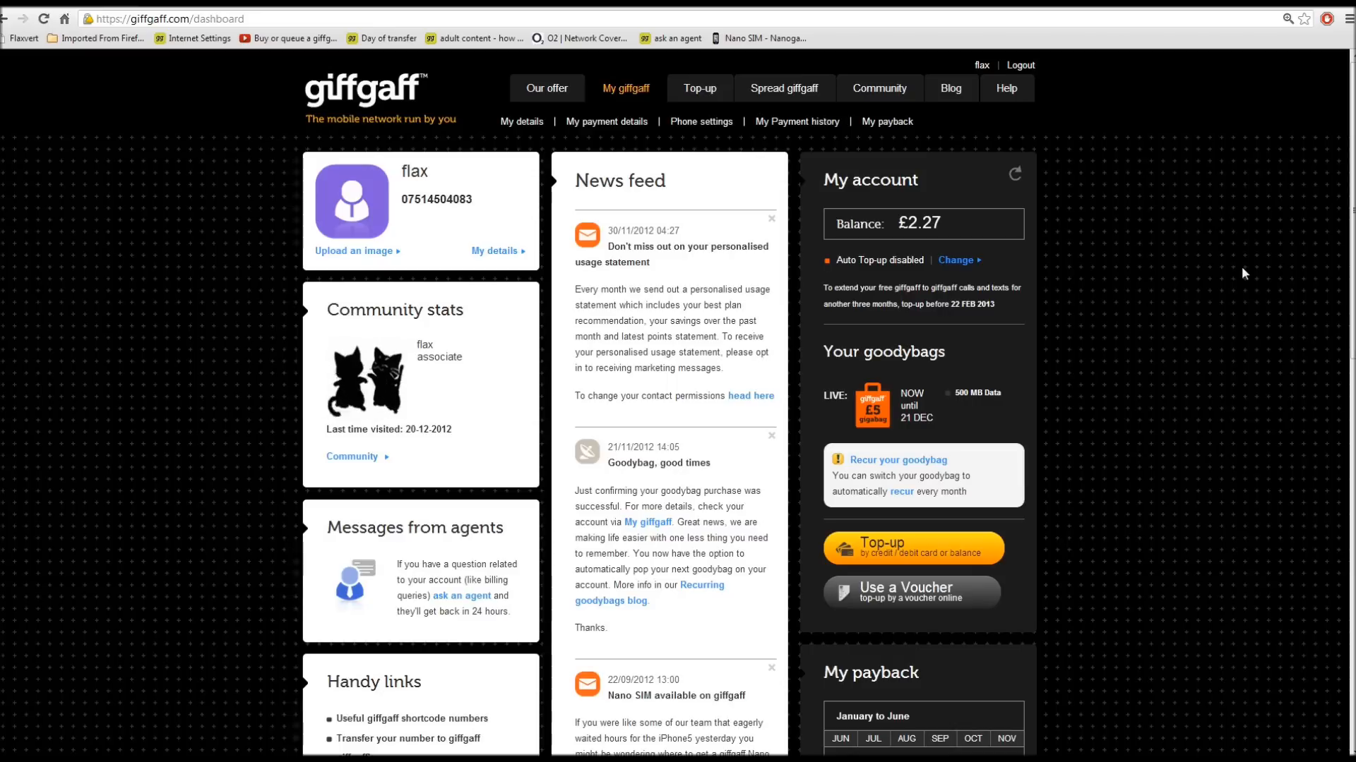
mouse_move(1021, 65)
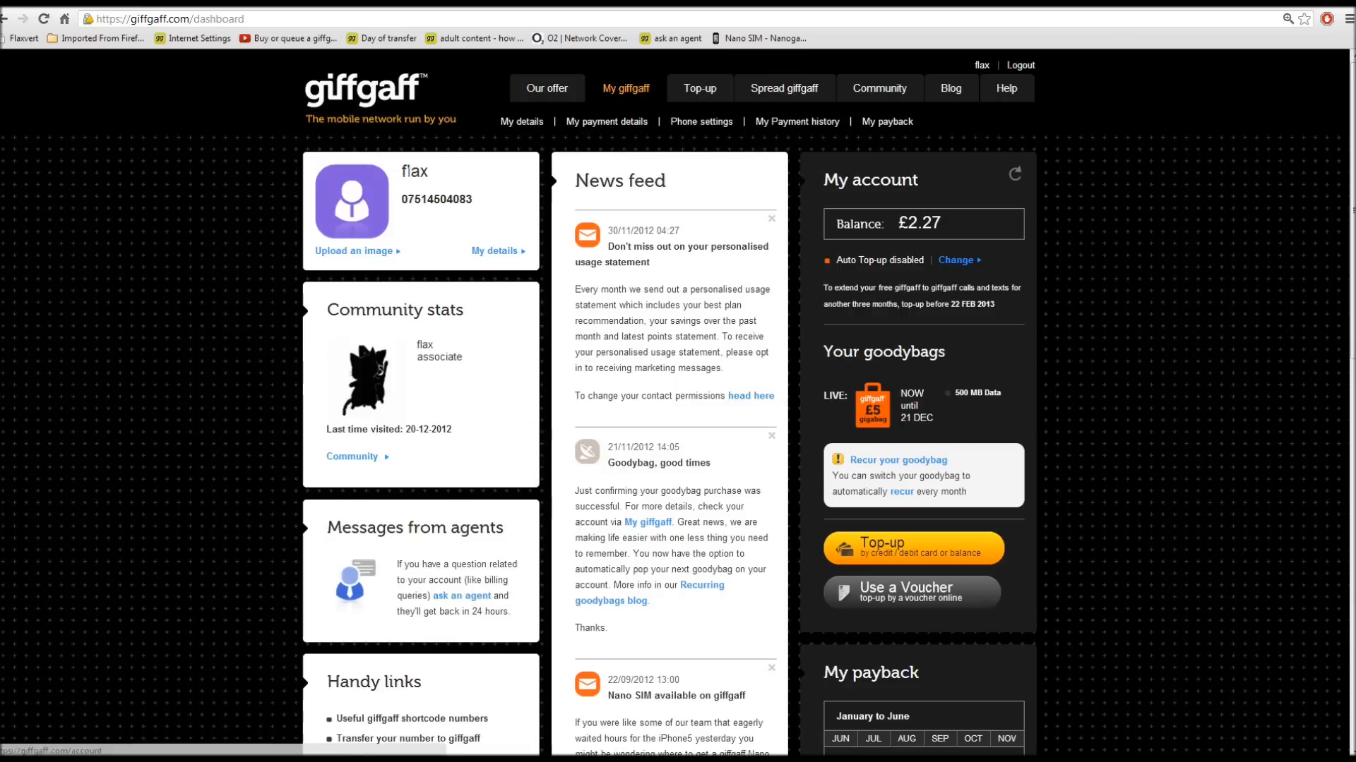
- Go to the SIM activation page at giffgaff.com/activate via the address bar
right_click(168, 18)
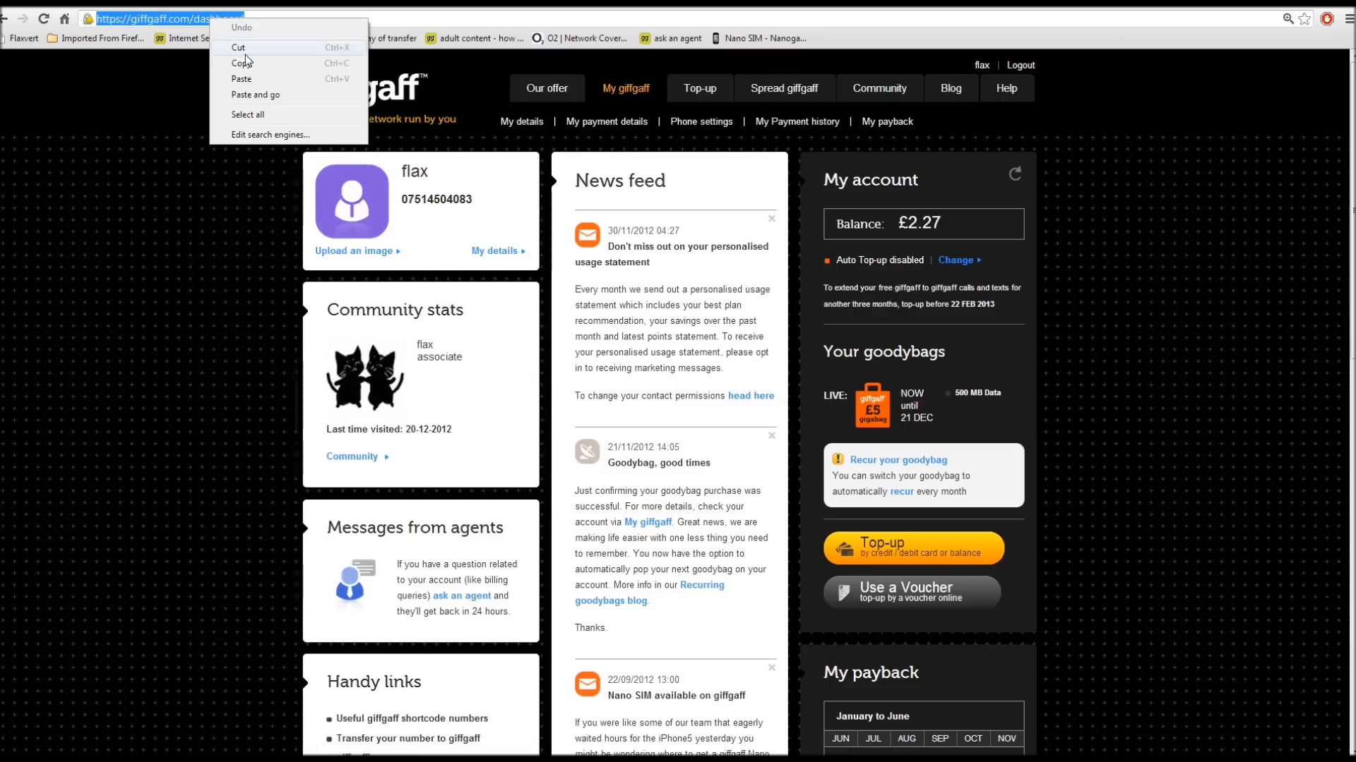
text(giffgaff.com/activate)
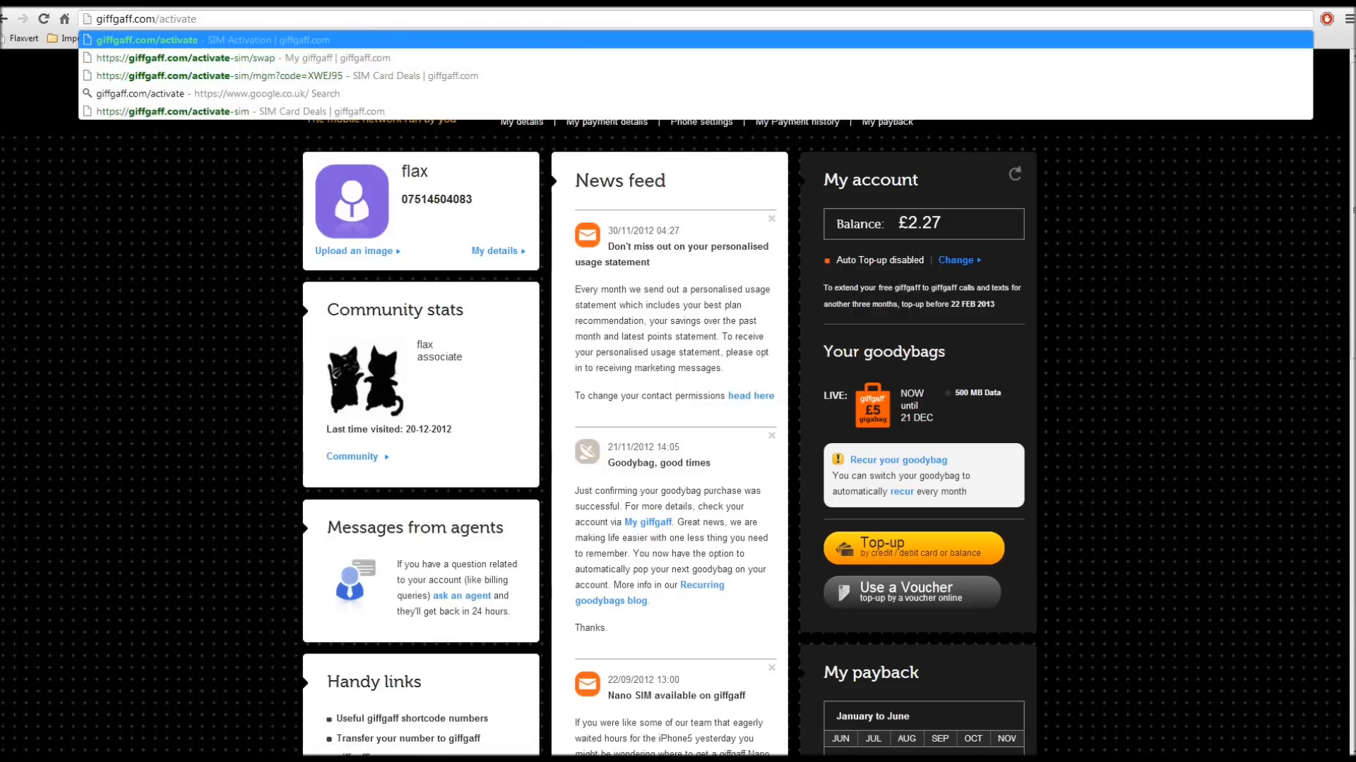
mouse_move(175, 219)
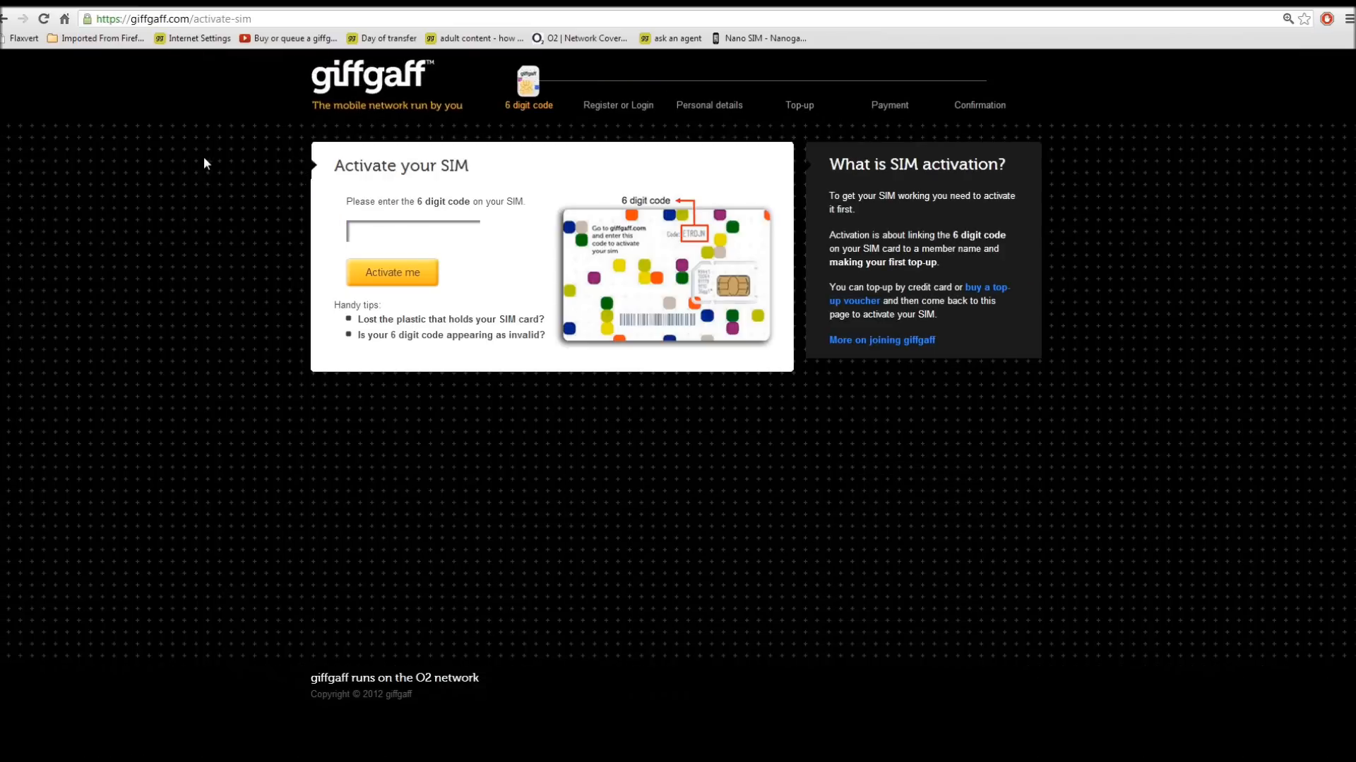
mouse_move(268, 253)
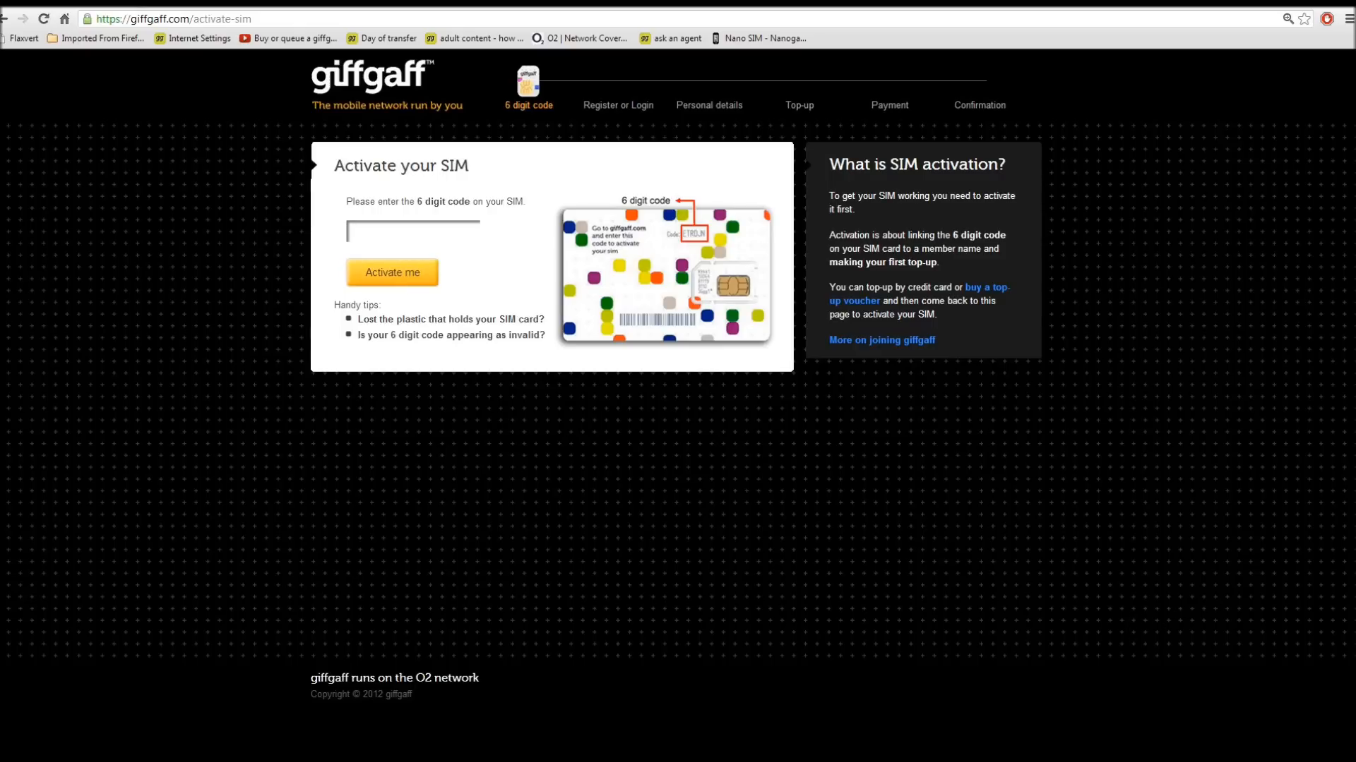
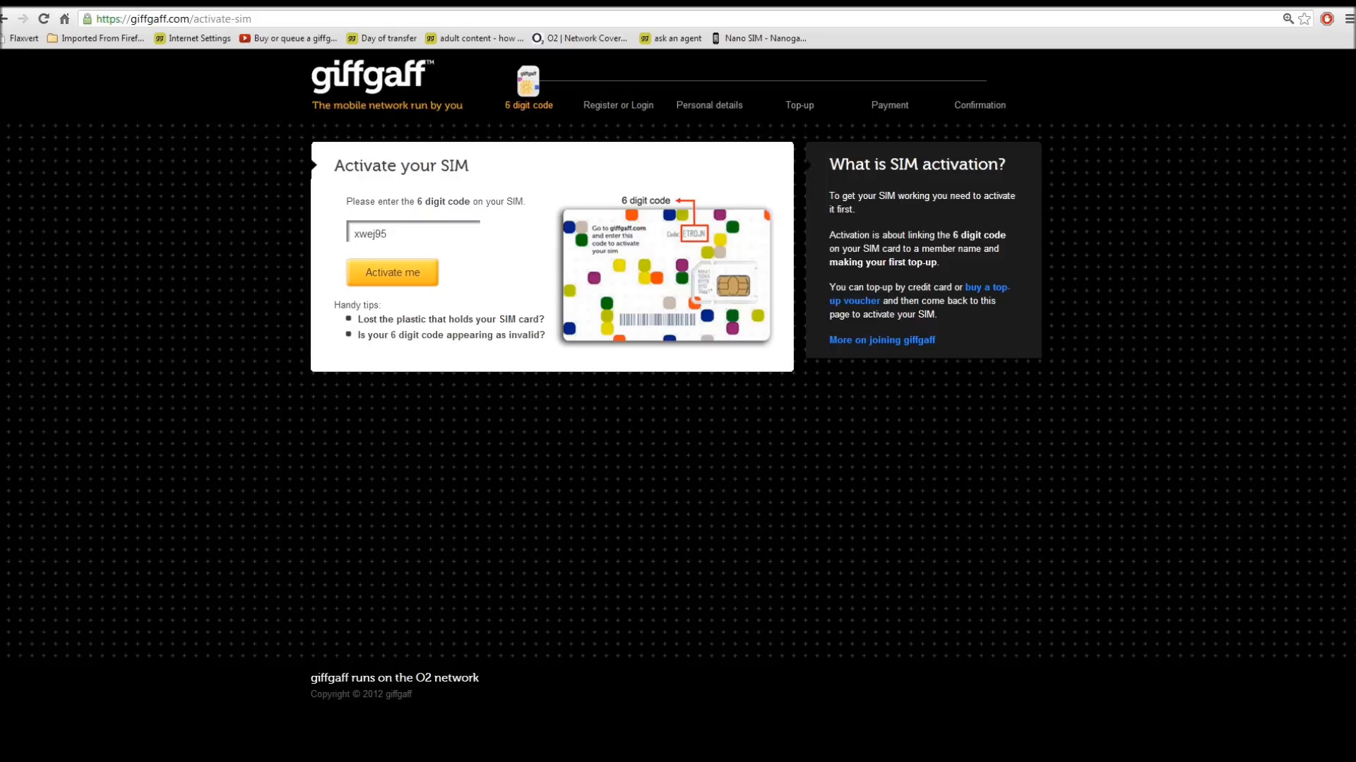
click(391, 272)
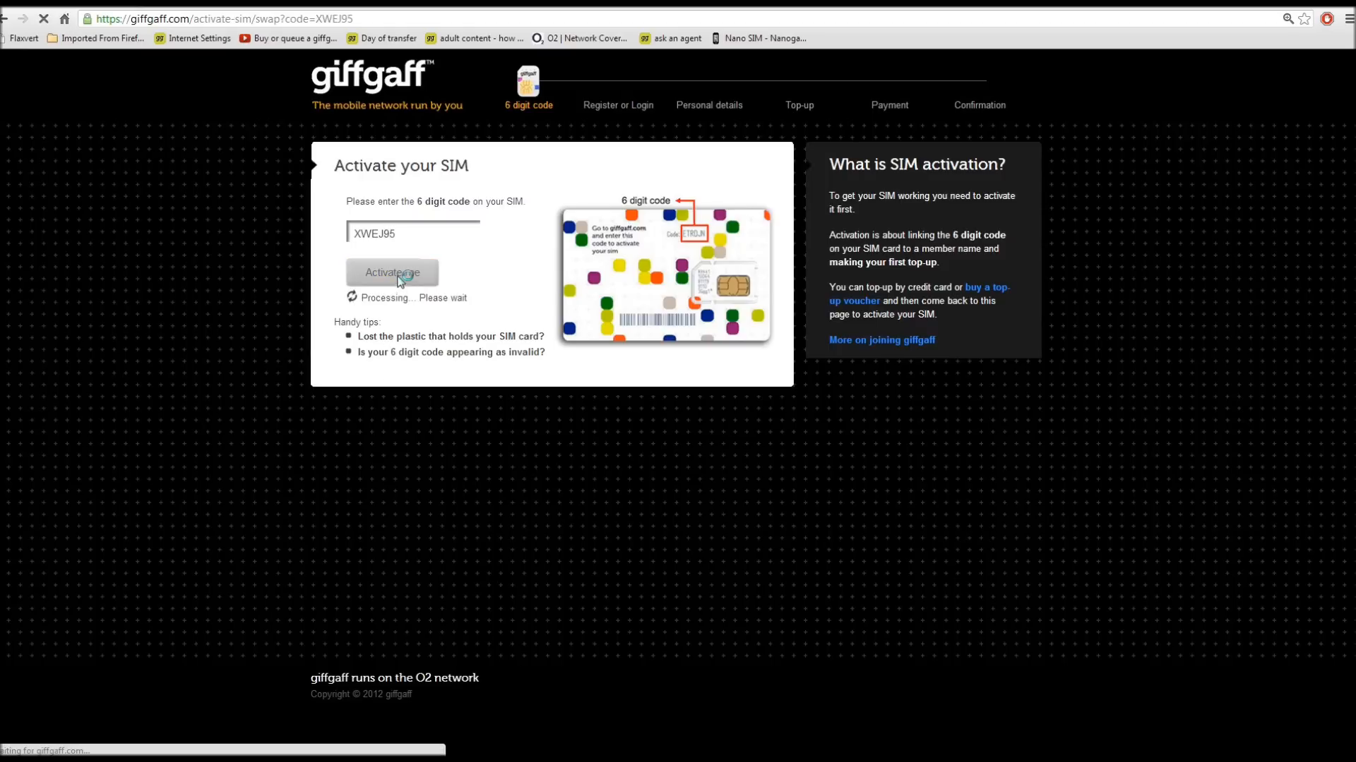
- Wait through processing until the SIM Replacement page compares the current and new SIM
click(391, 272)
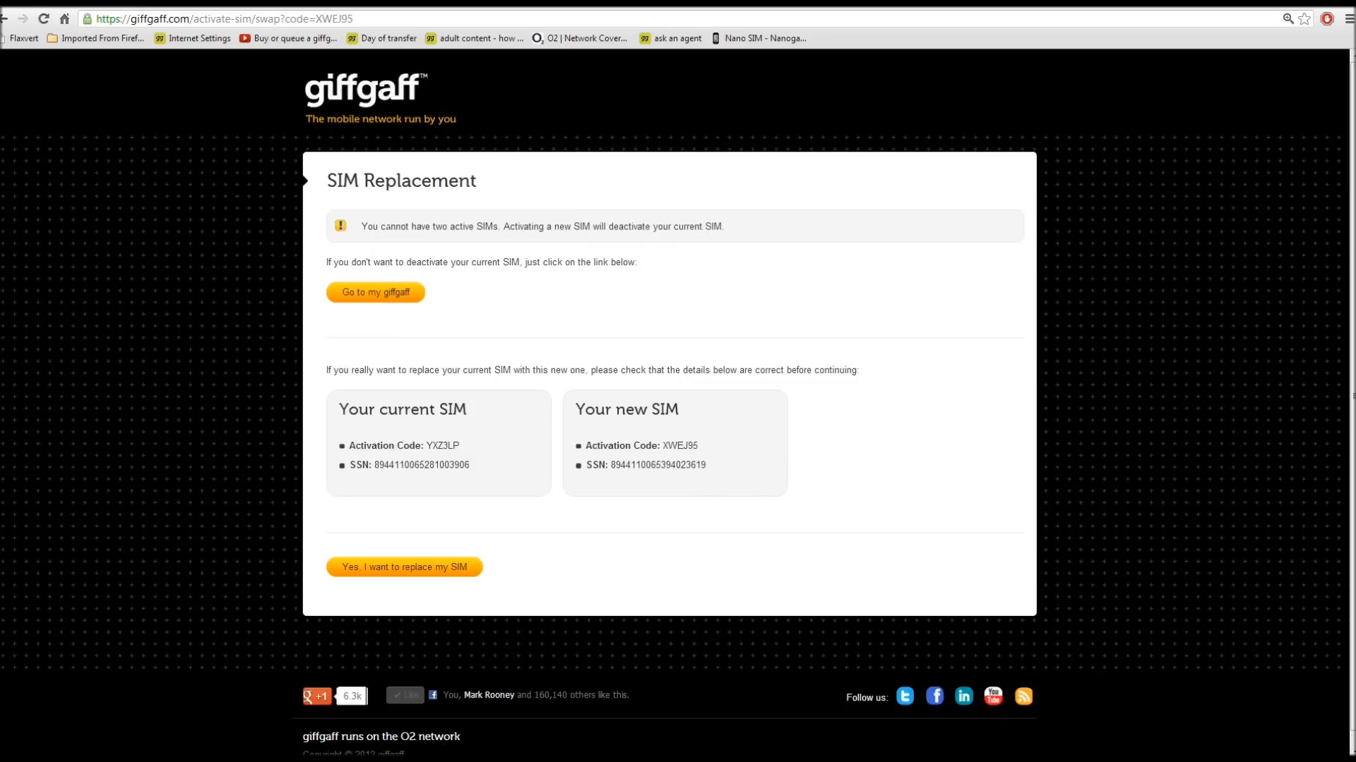
mouse_move(489, 240)
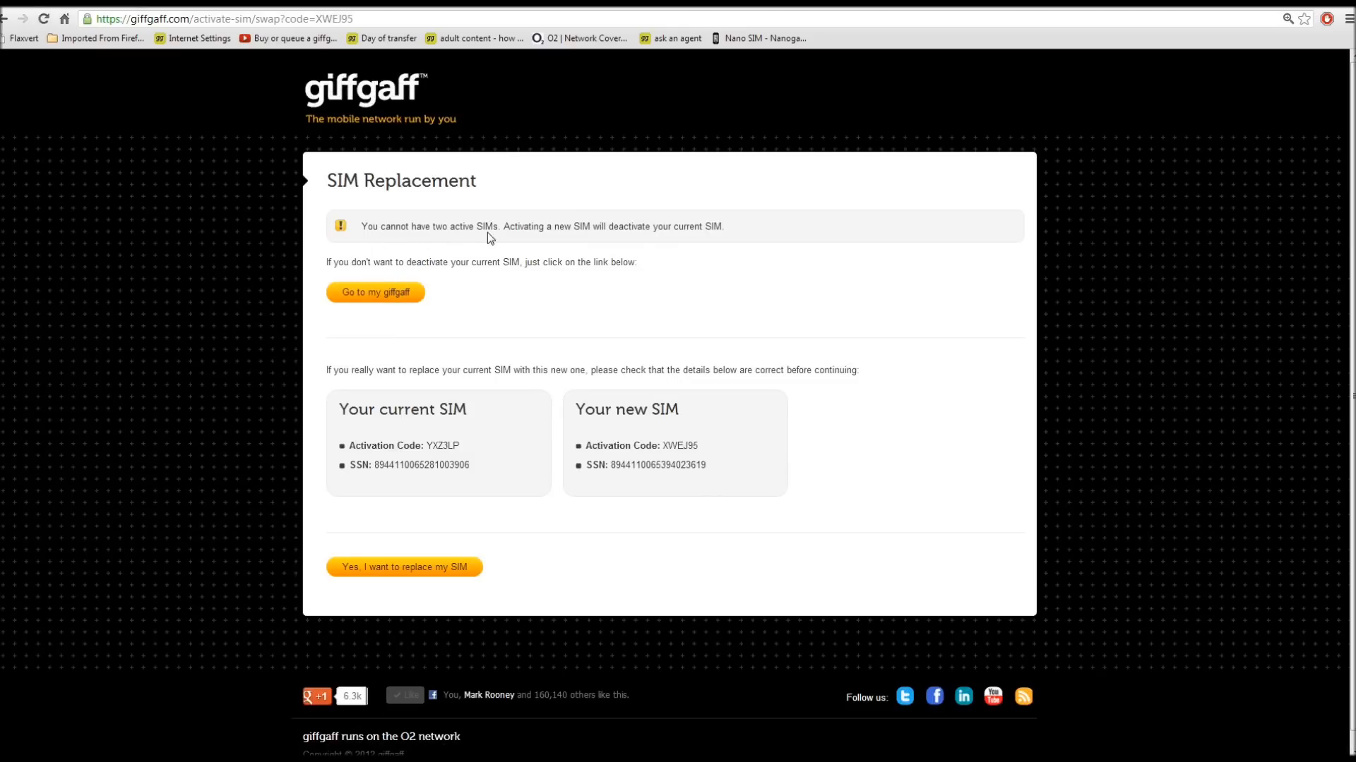
mouse_move(630, 243)
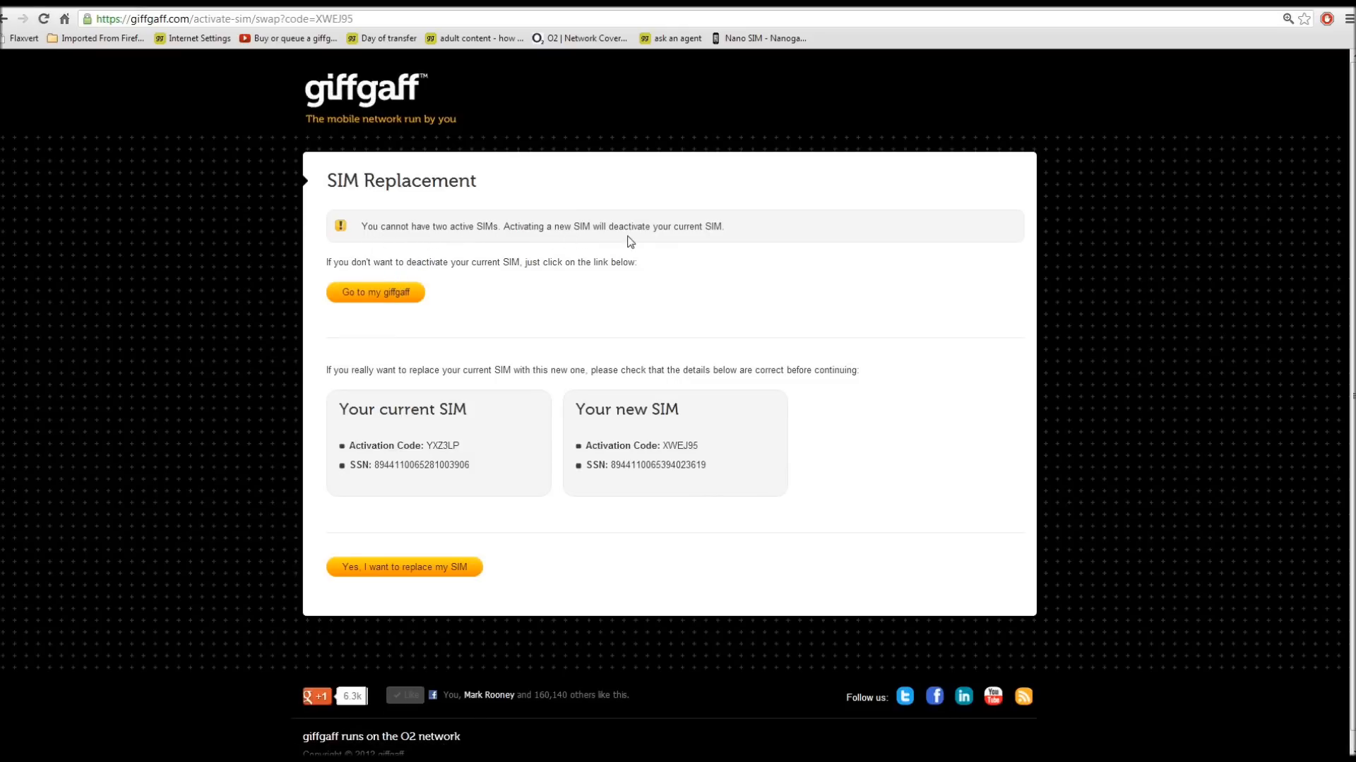
mouse_move(713, 249)
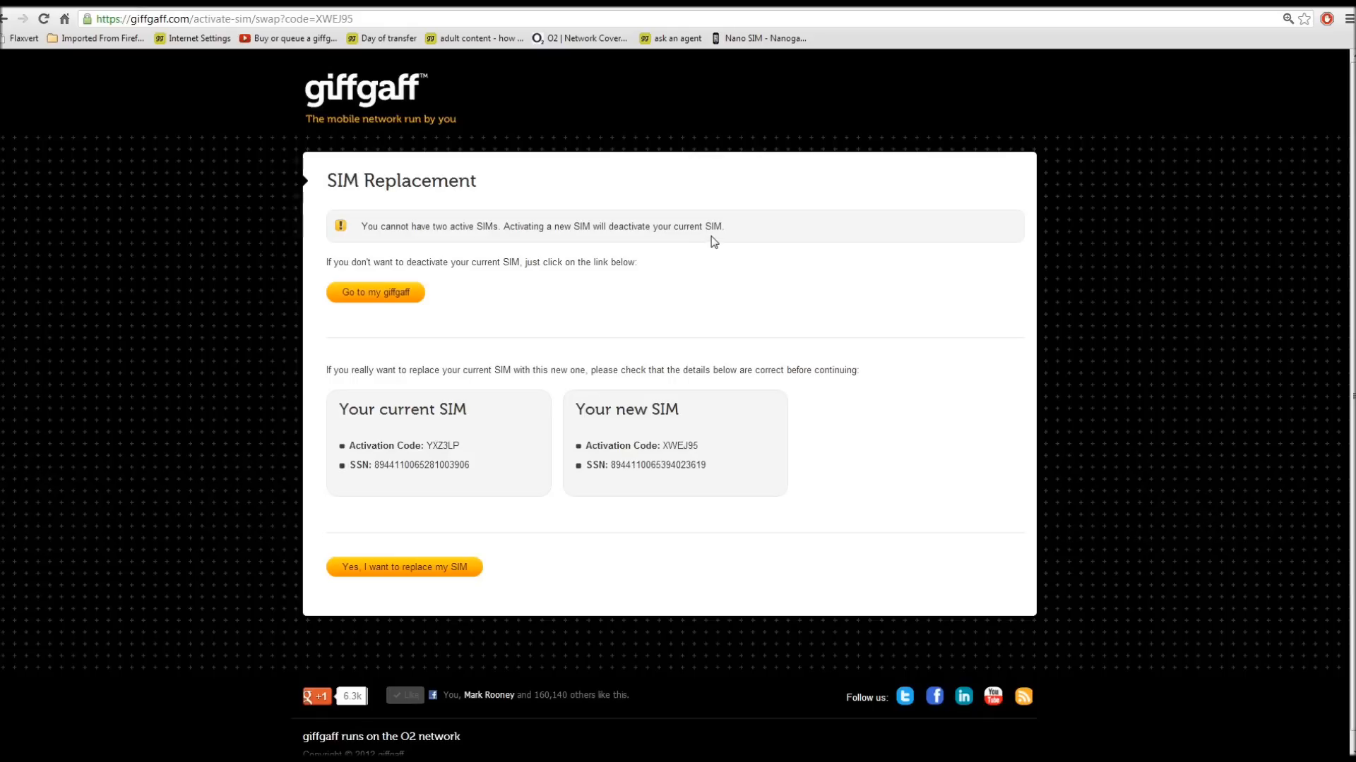
mouse_move(406, 278)
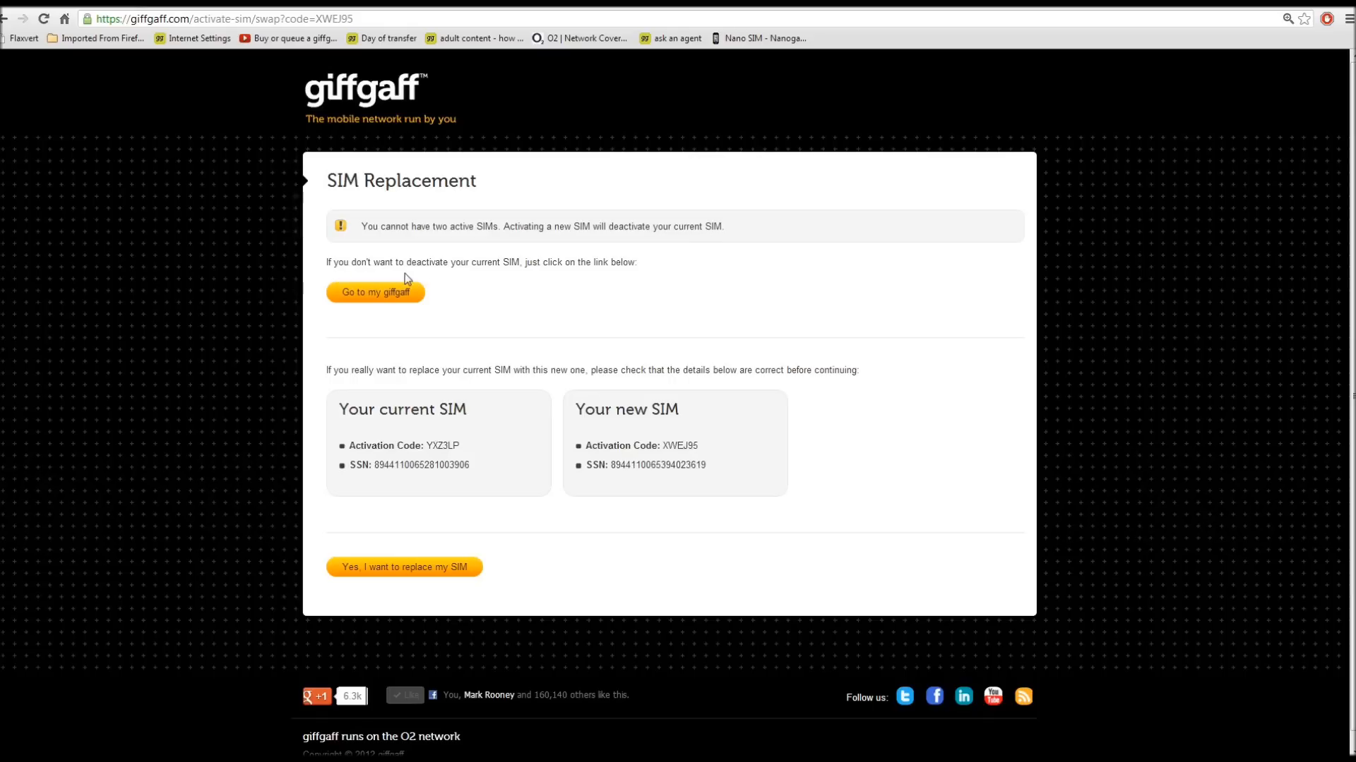
mouse_move(559, 277)
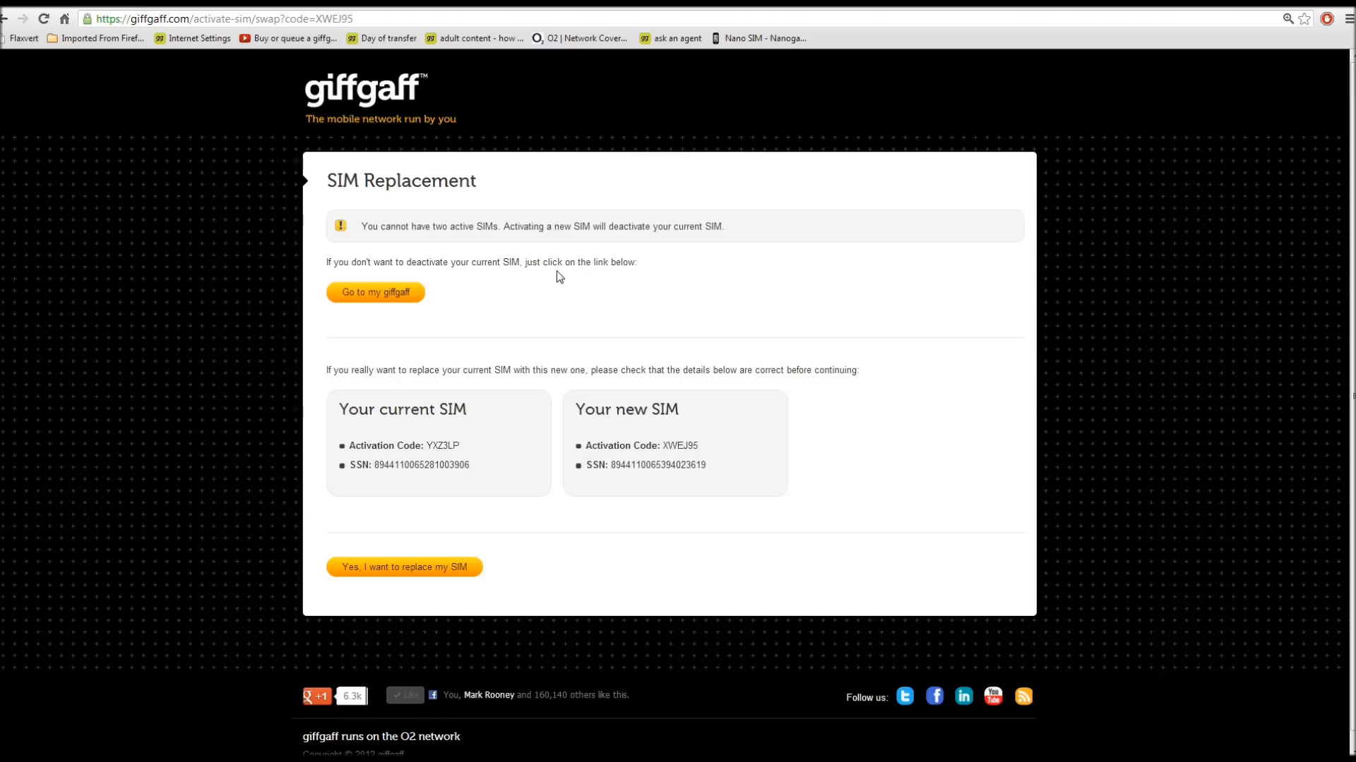
mouse_move(376, 292)
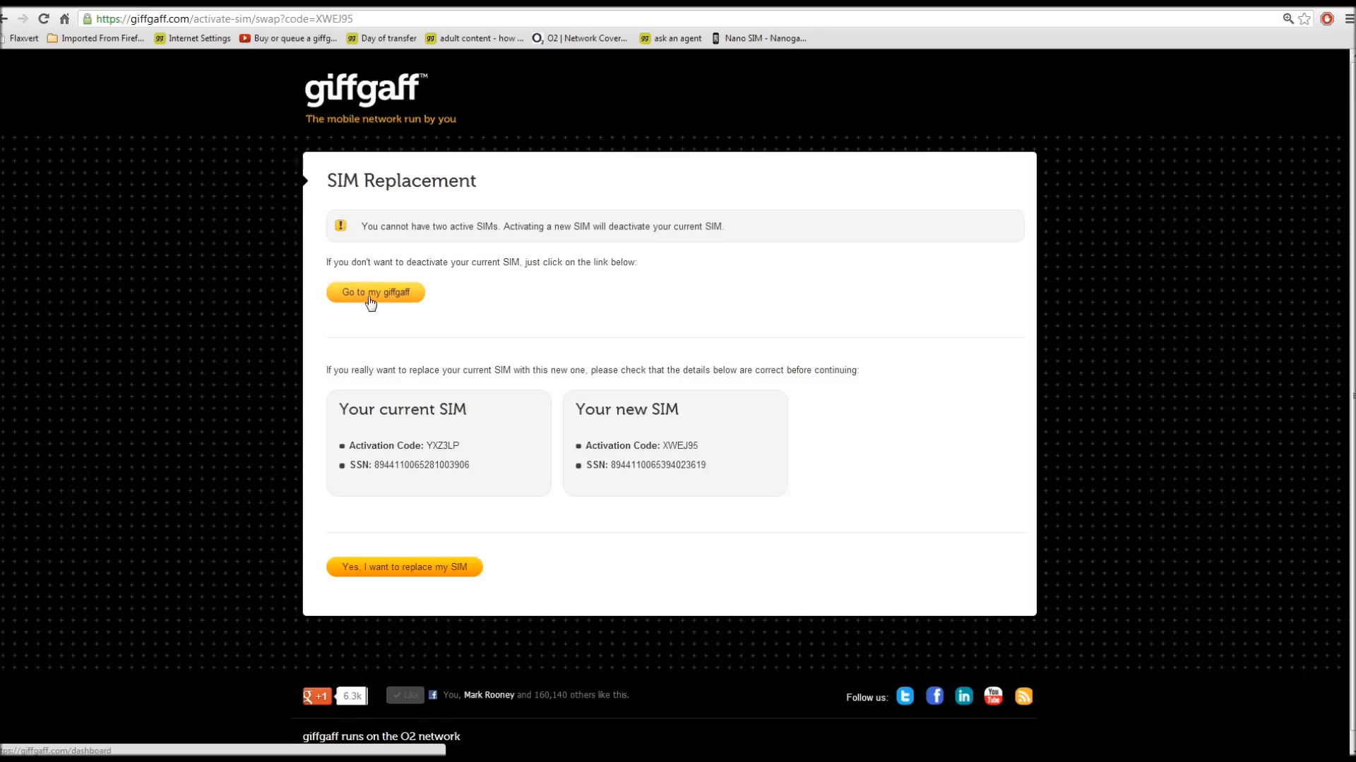
mouse_move(326, 484)
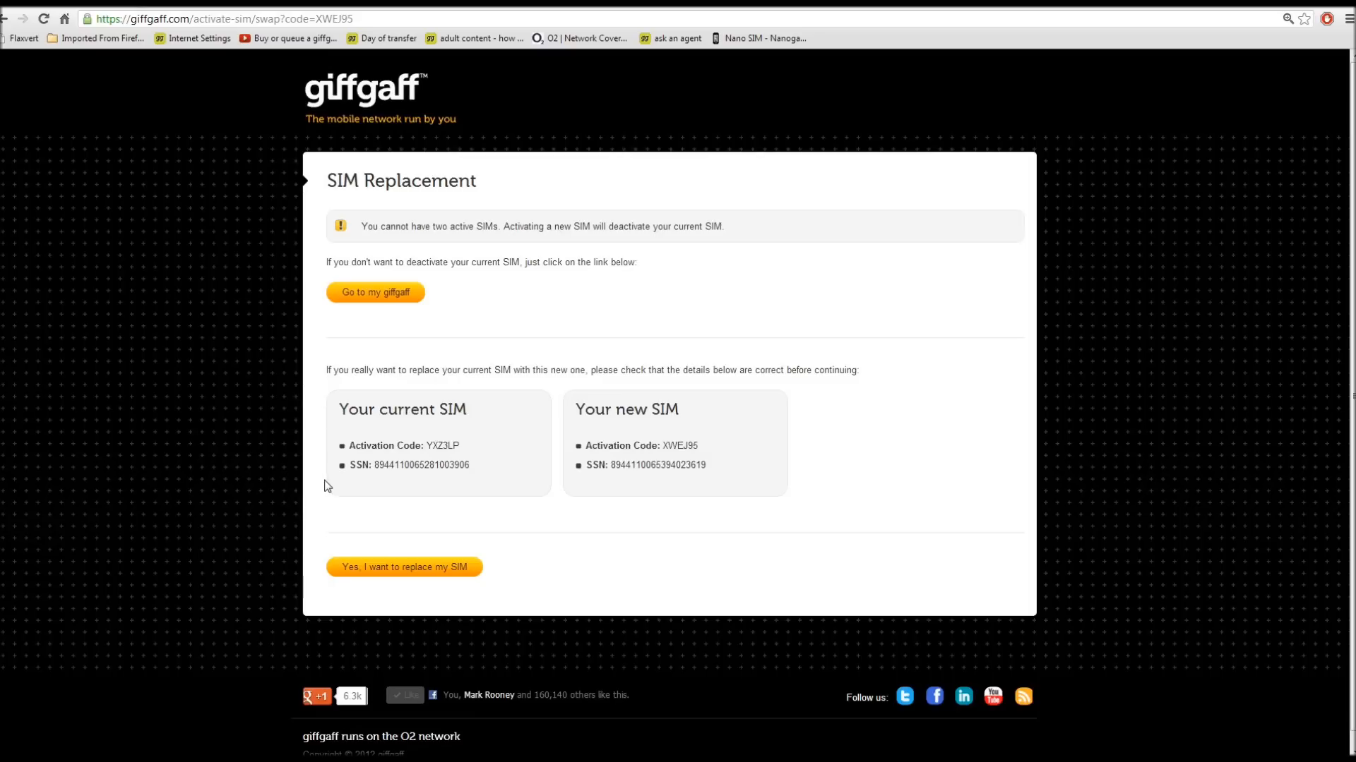
mouse_move(338, 434)
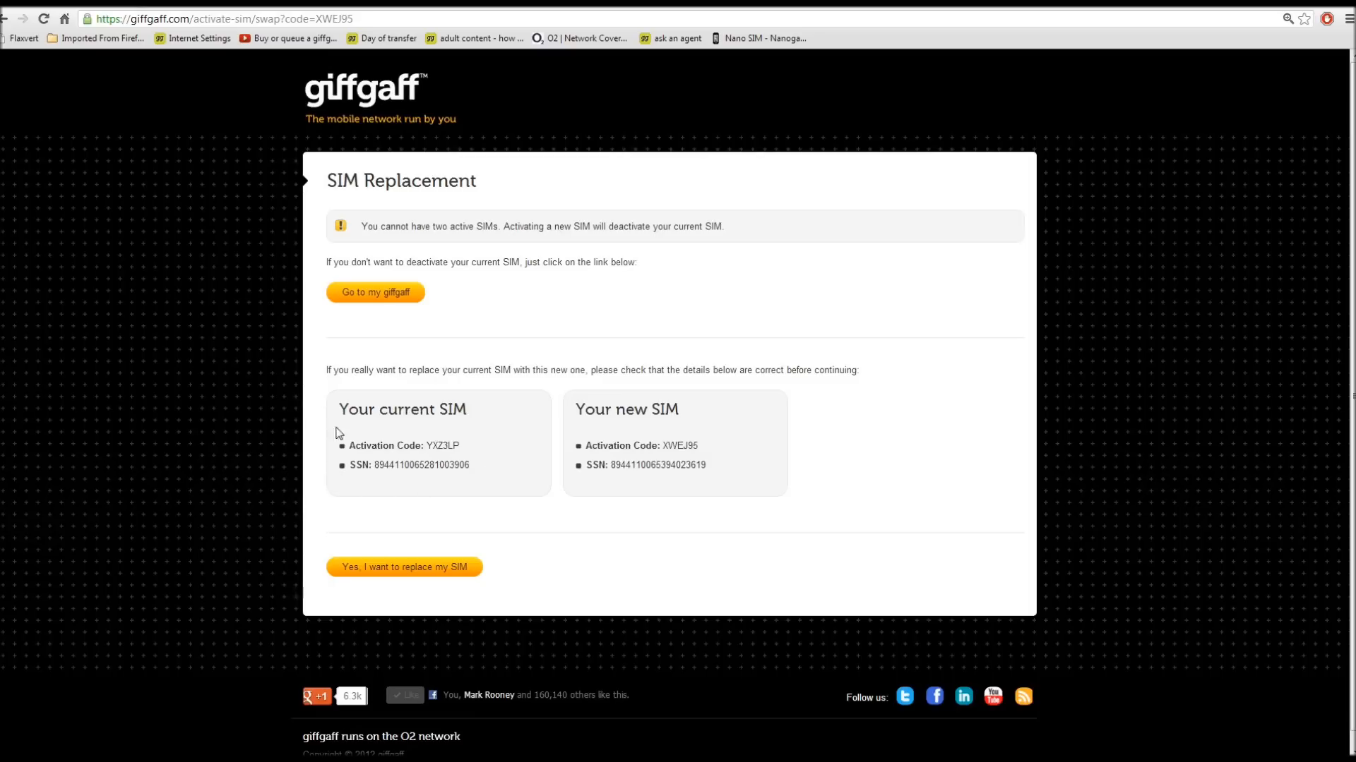
mouse_move(576, 384)
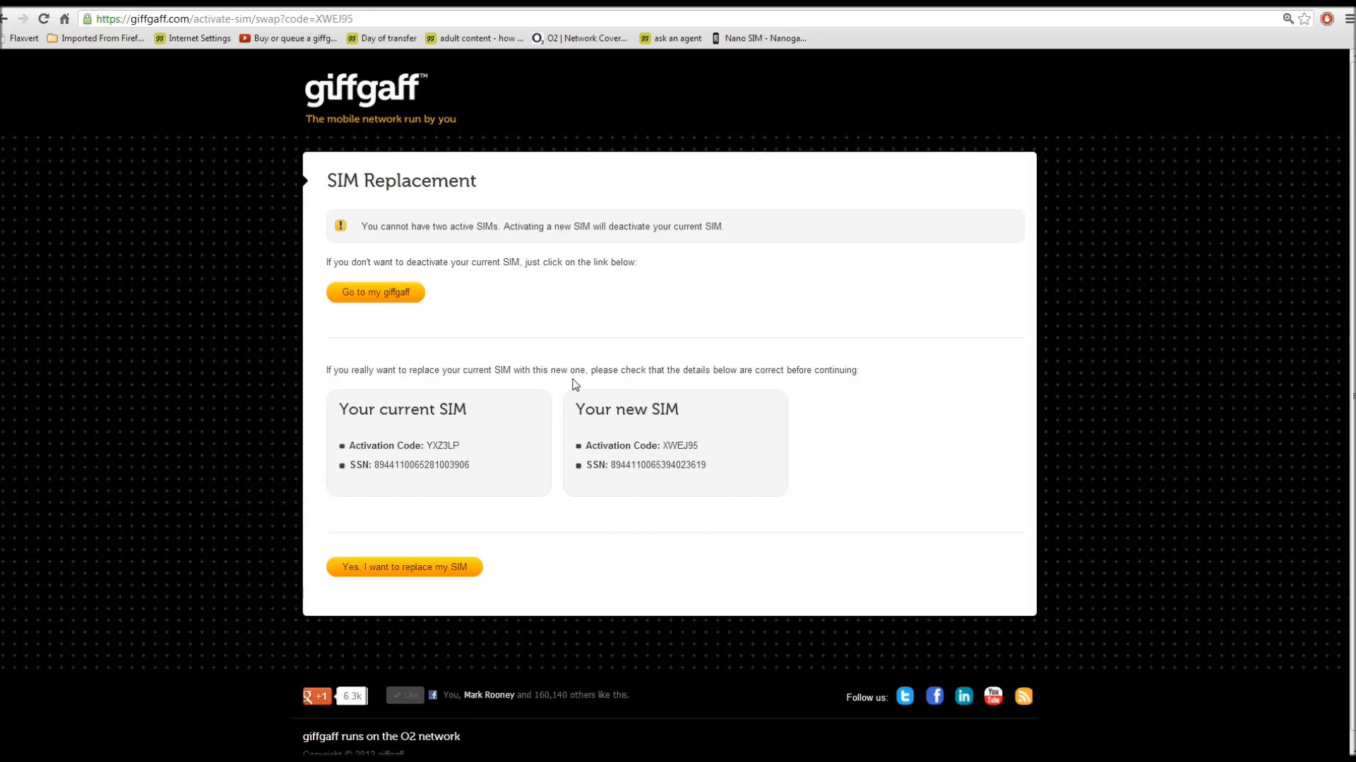
mouse_move(407, 585)
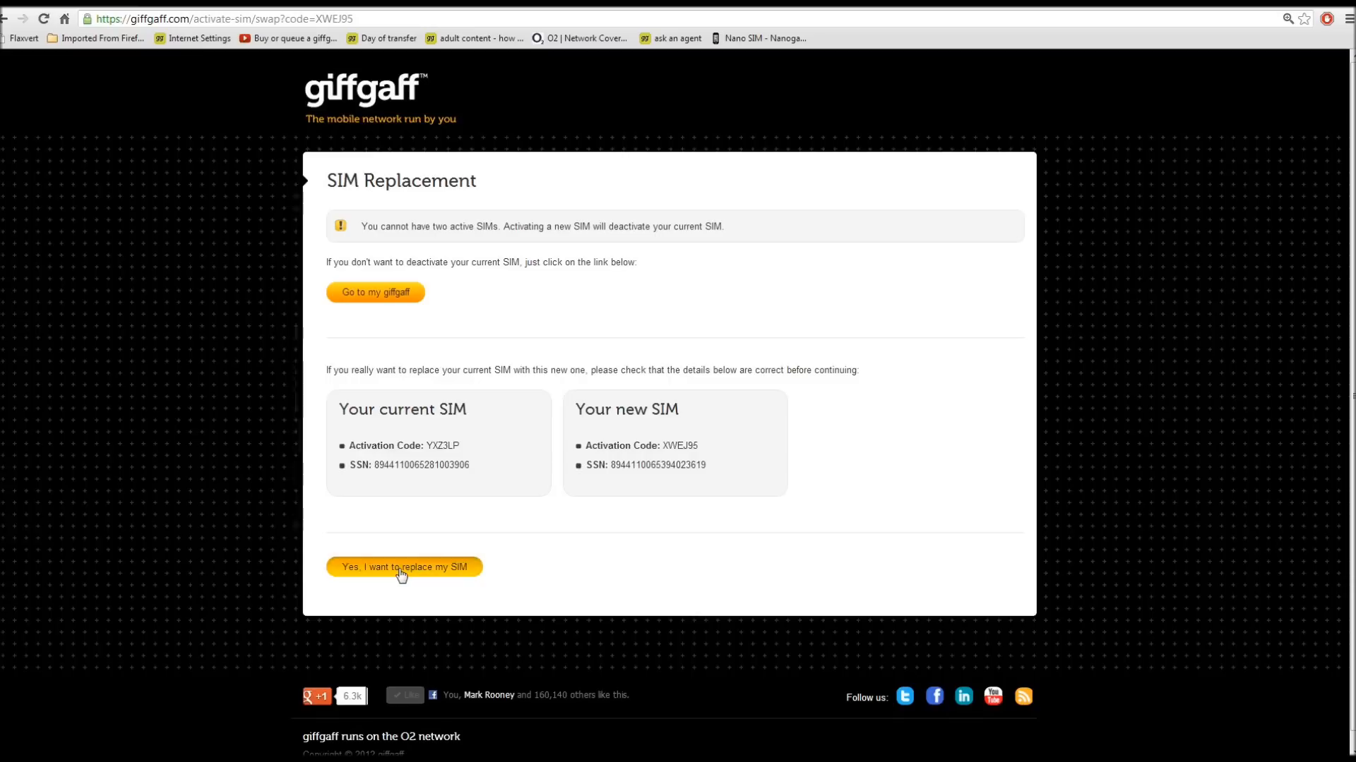
- Choose 'Yes, I want to replace my SIM' and confirm with 'Yes I'm sure' to start the swap
click(404, 567)
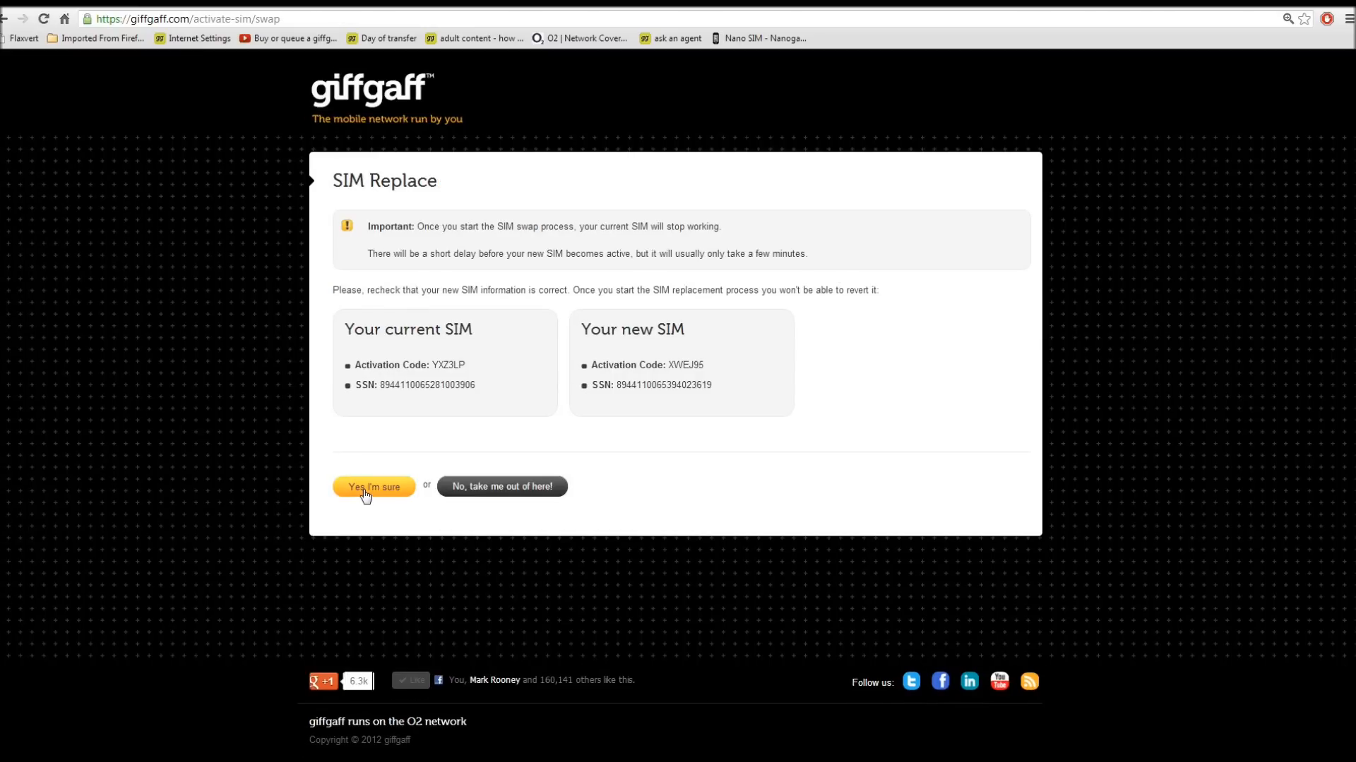
click(373, 487)
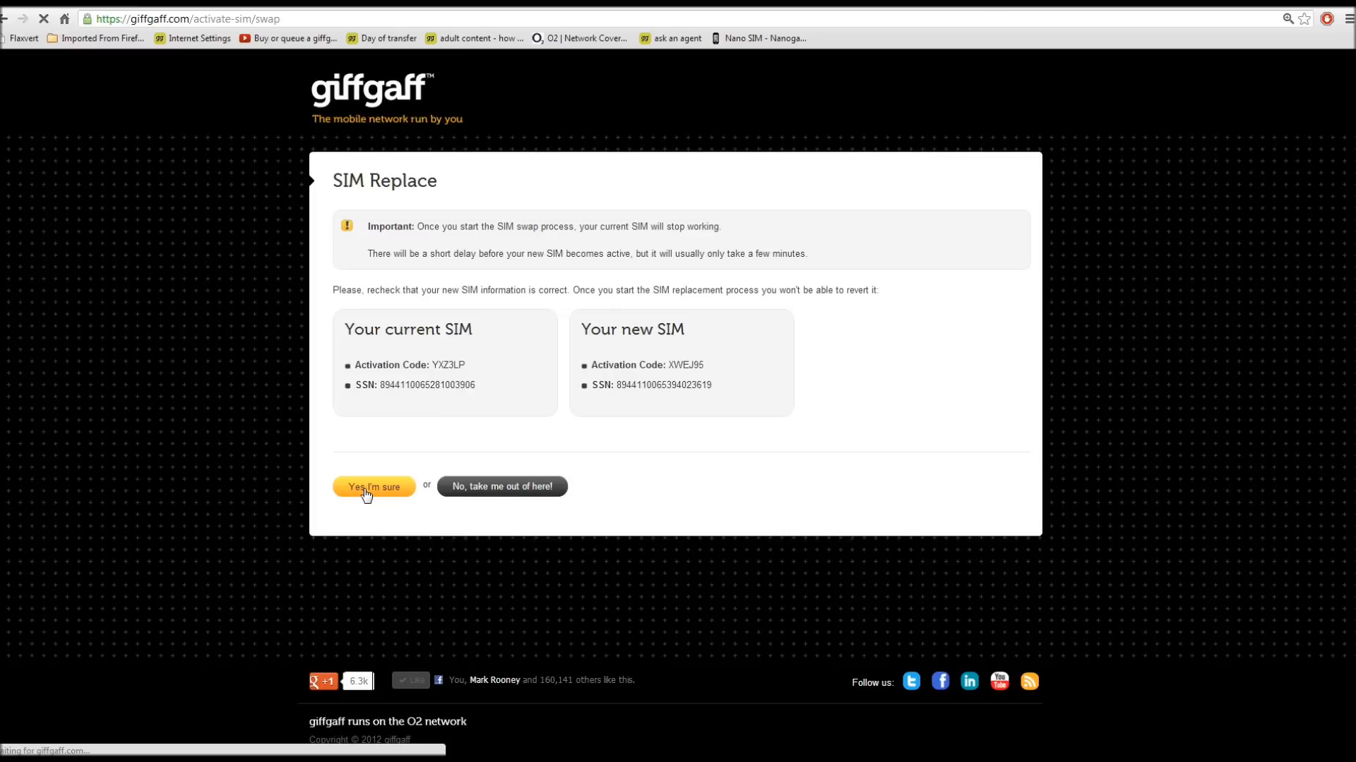
click(372, 487)
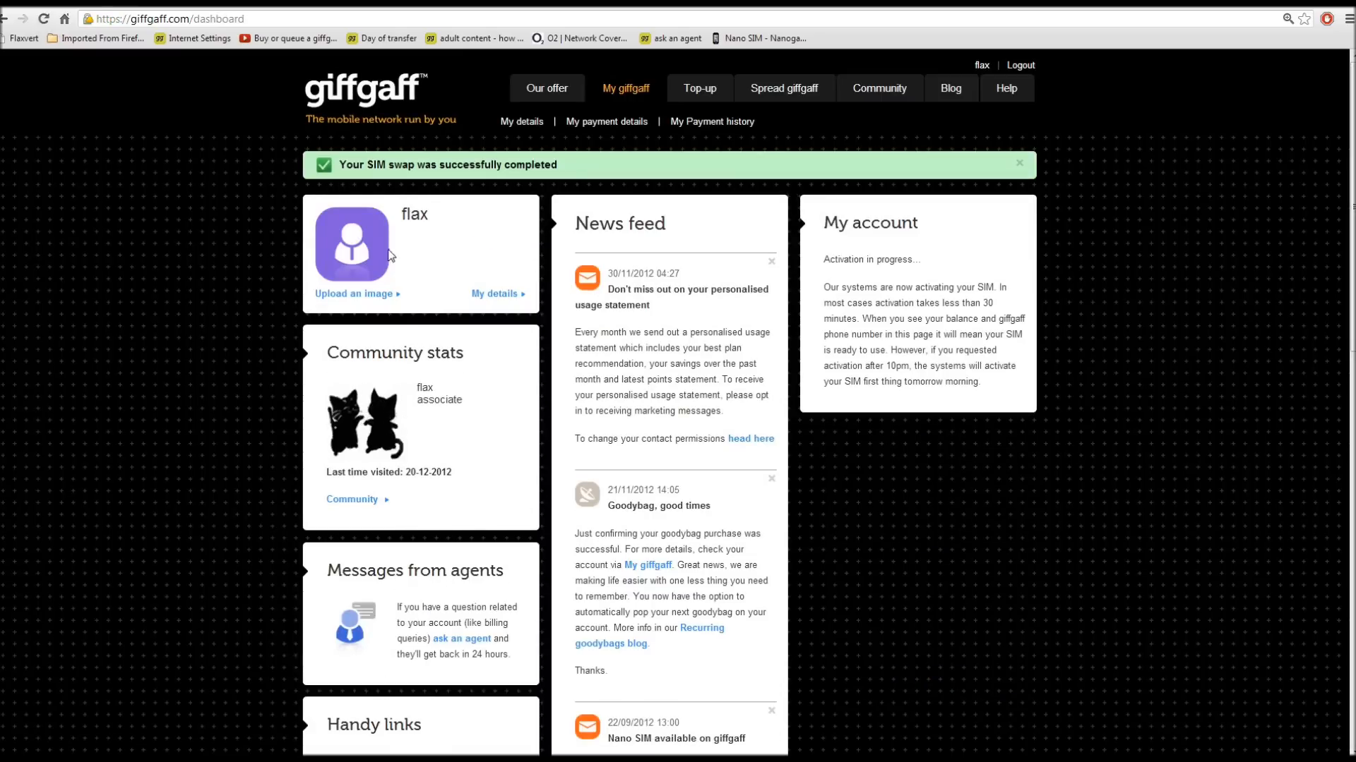
mouse_move(157, 400)
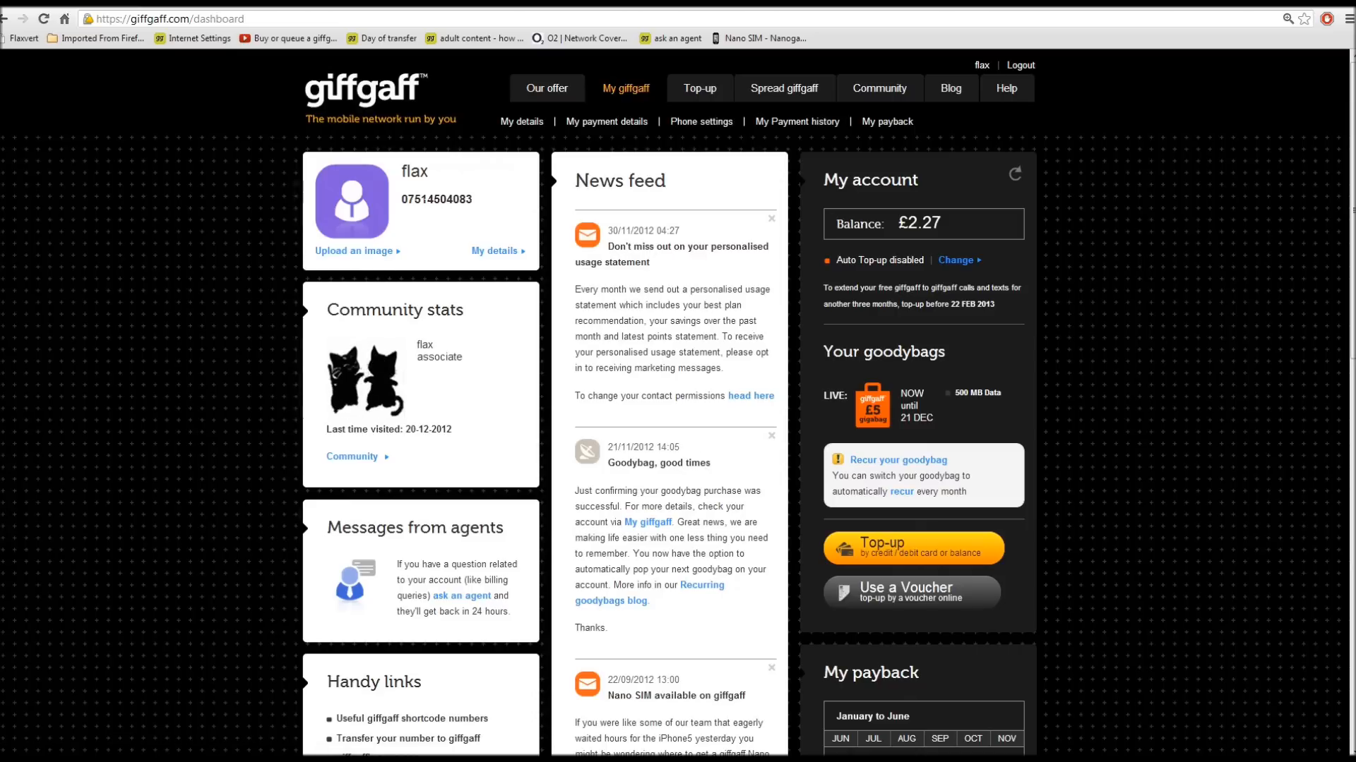
mouse_move(155, 401)
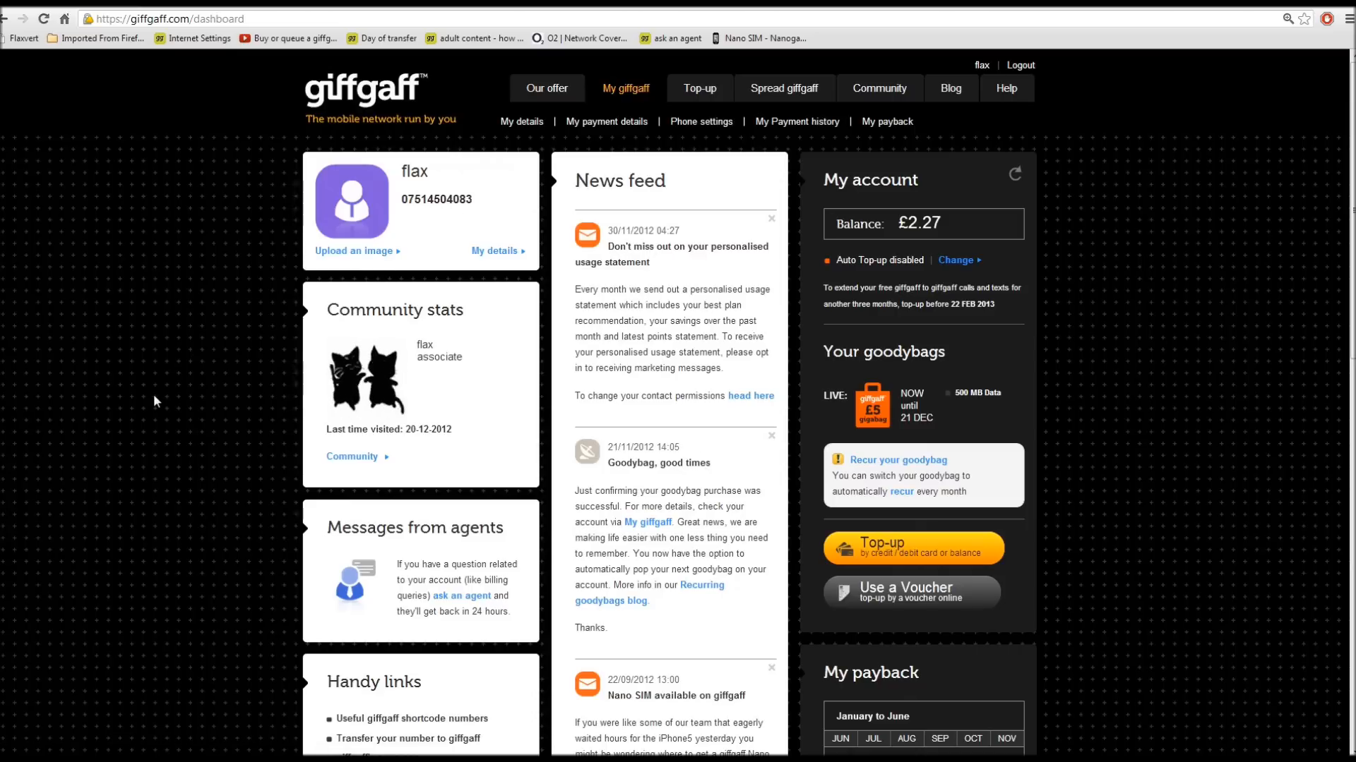